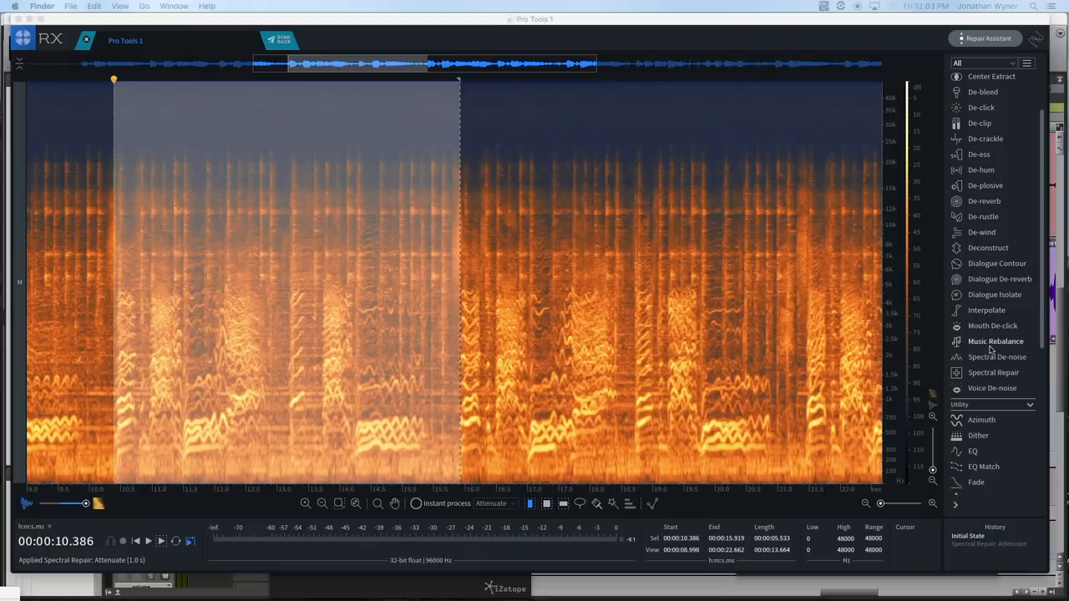
Step: Render Music Rebalance on the selected vocal passage and play back the processed audio
{"action": "left_click", "coordinate": [995, 340]}
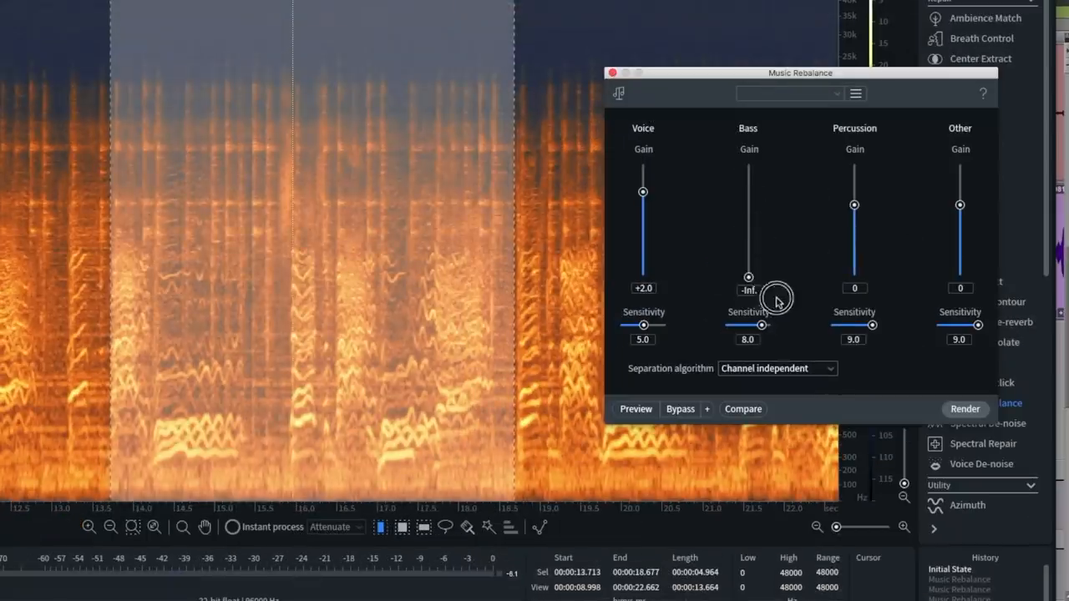
{"action": "left_click", "coordinate": [965, 409]}
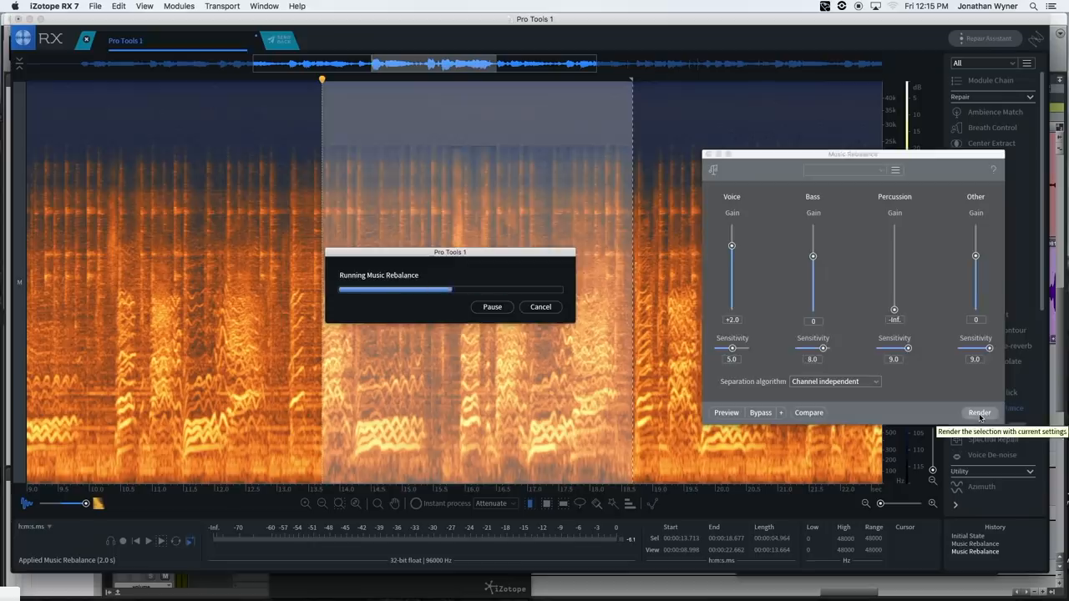
{"action": "left_click", "coordinate": [979, 412]}
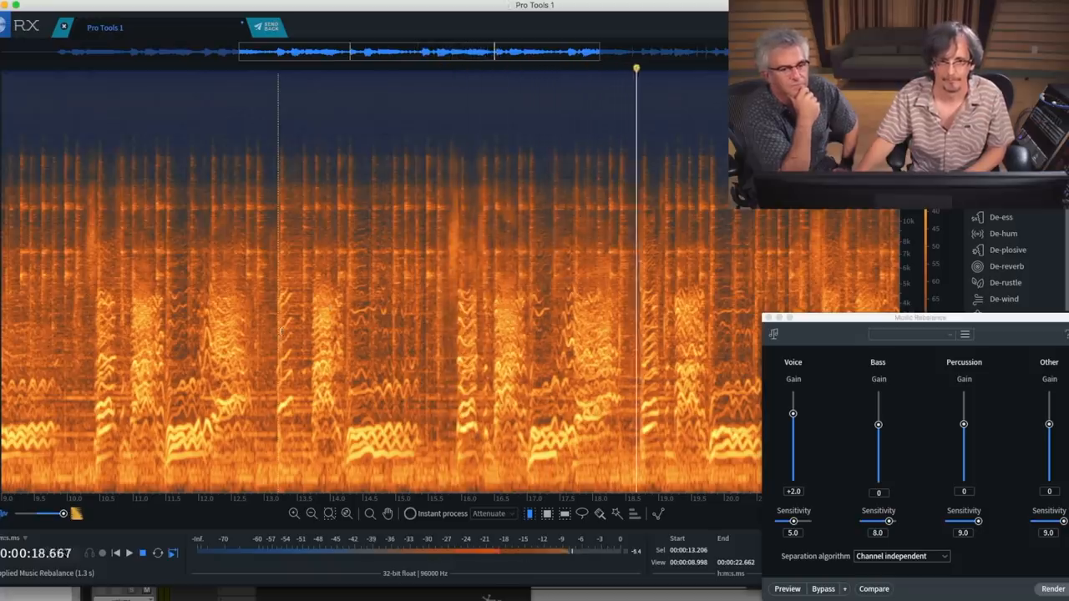
Step: Select the vocal passage from 13.2 to 18.7 seconds and reposition the Music Rebalance panel
{"action": "left_click", "coordinate": [277, 334]}
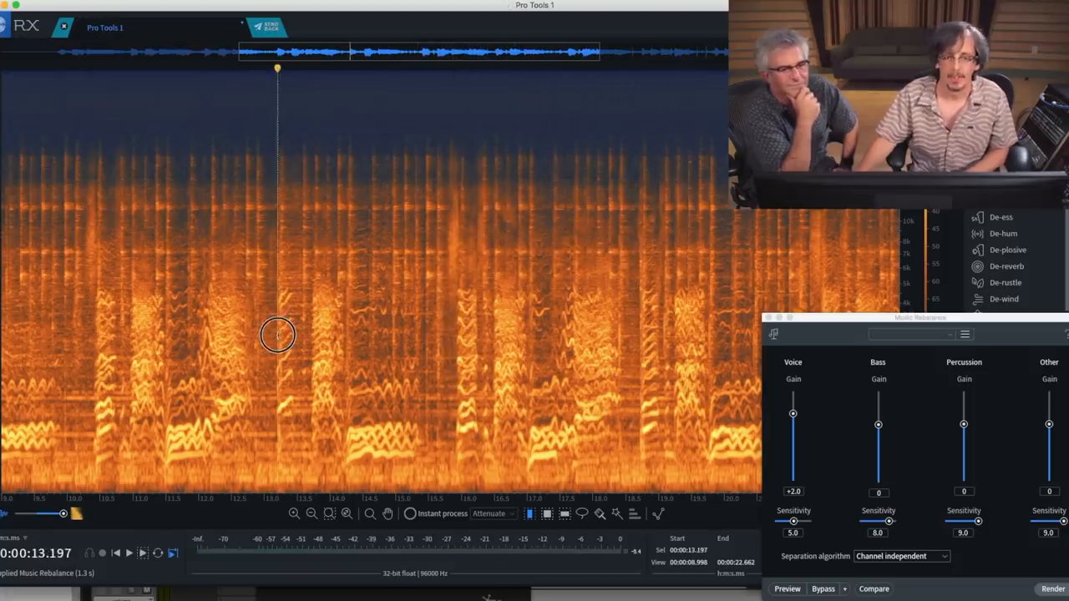
{"action": "left_click_drag", "start_coordinate": [277, 334], "coordinate": [630, 342]}
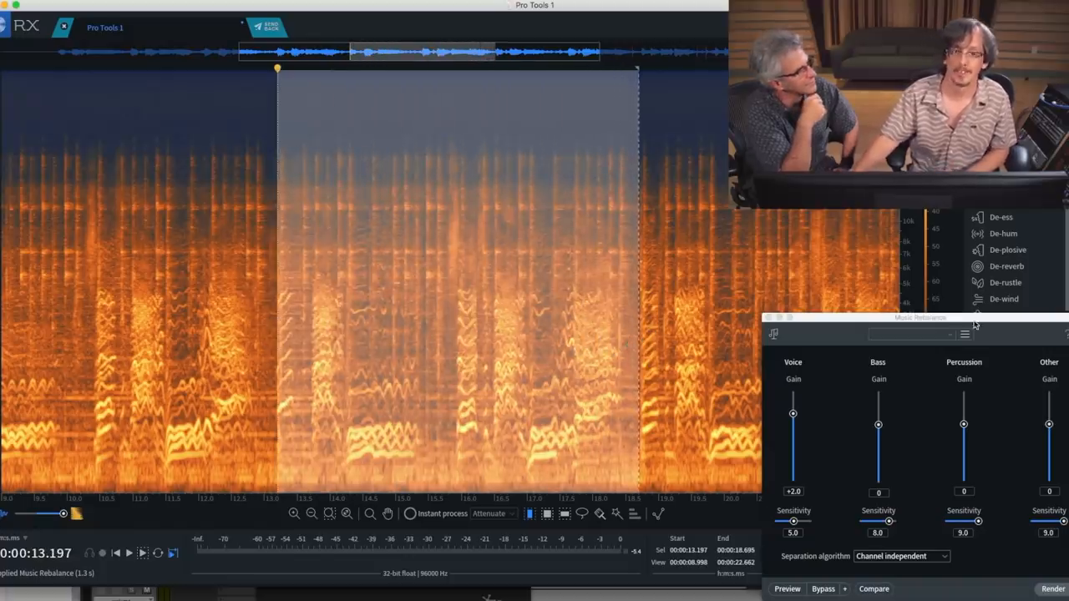
{"action": "left_click_drag", "start_coordinate": [919, 318], "coordinate": [892, 308]}
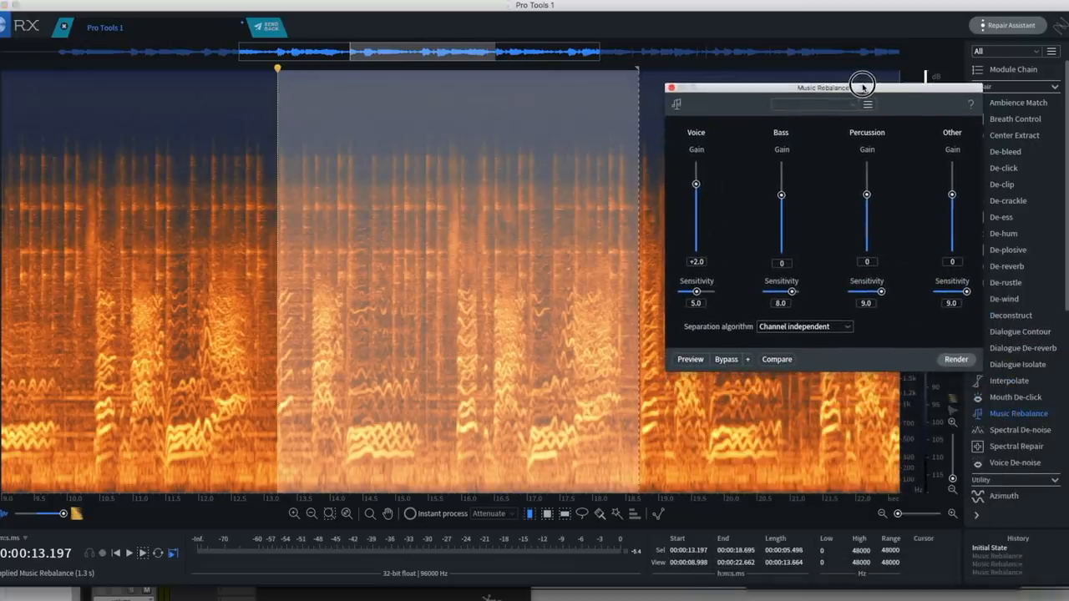
Step: Set Voice gain to 0 and Bass gain to -Inf in Music Rebalance
{"action": "left_click_drag", "start_coordinate": [696, 176], "coordinate": [696, 195]}
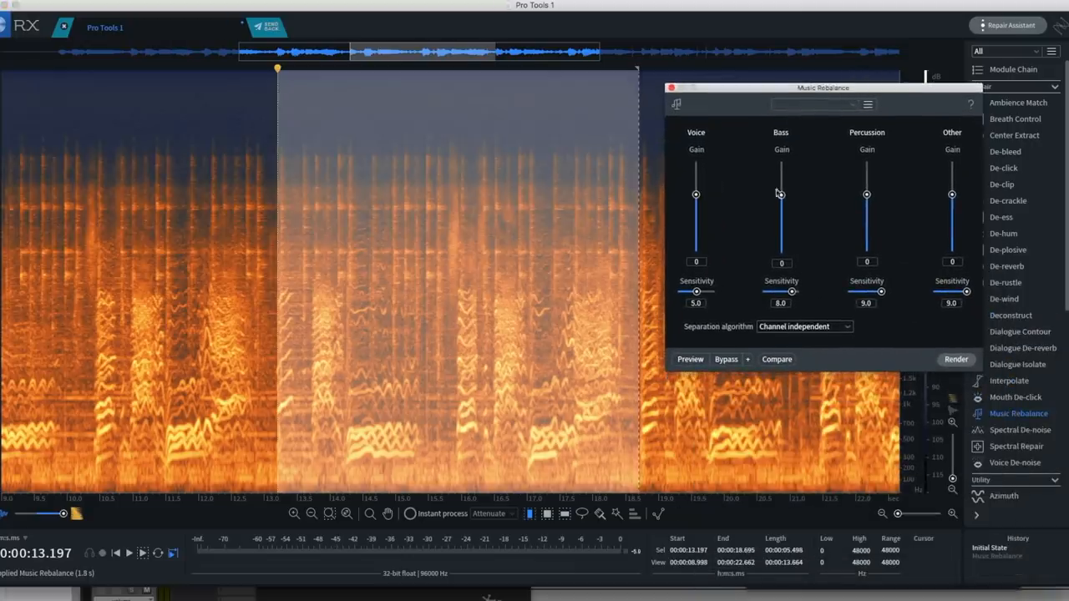
{"action": "left_click_drag", "start_coordinate": [781, 194], "coordinate": [781, 252]}
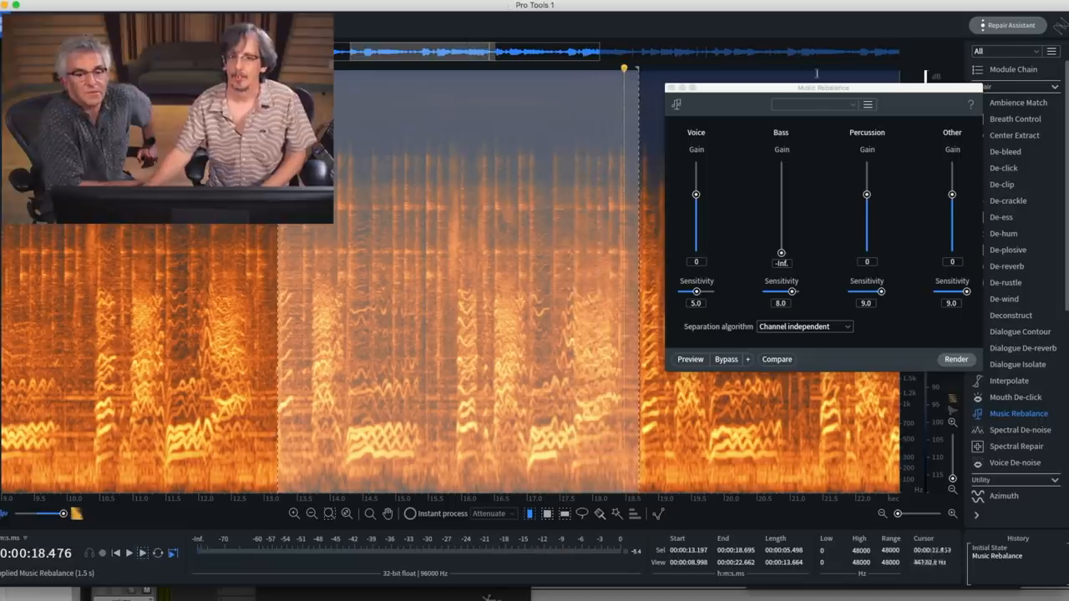
Step: Reset Bass gain to 0, set Other gain to -Inf, and render
{"action": "left_click_drag", "start_coordinate": [780, 252], "coordinate": [780, 195]}
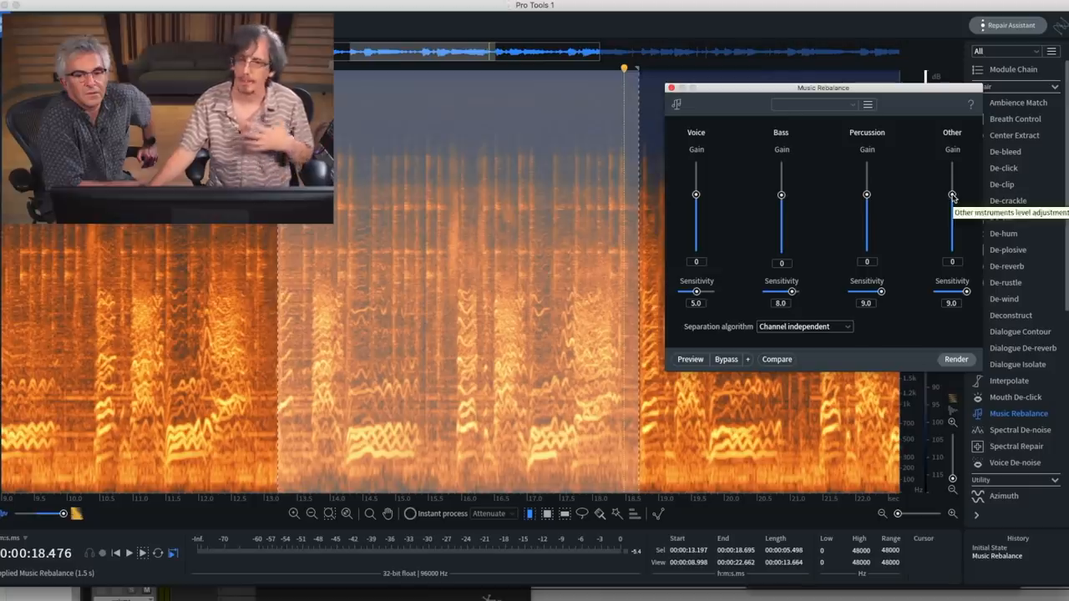
{"action": "left_click_drag", "start_coordinate": [952, 195], "coordinate": [953, 250]}
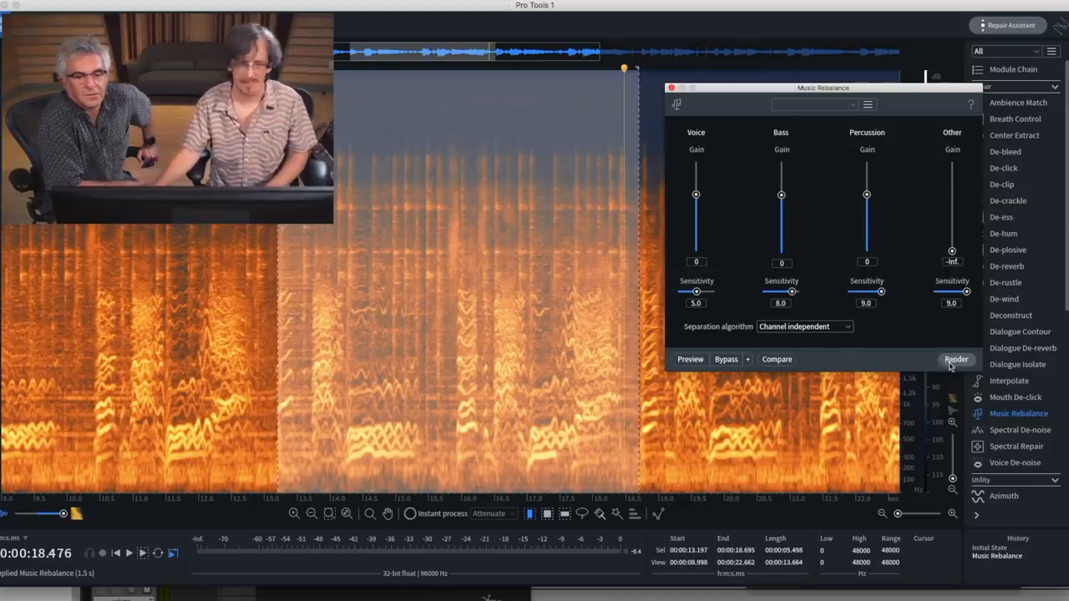
{"action": "left_click", "coordinate": [955, 359]}
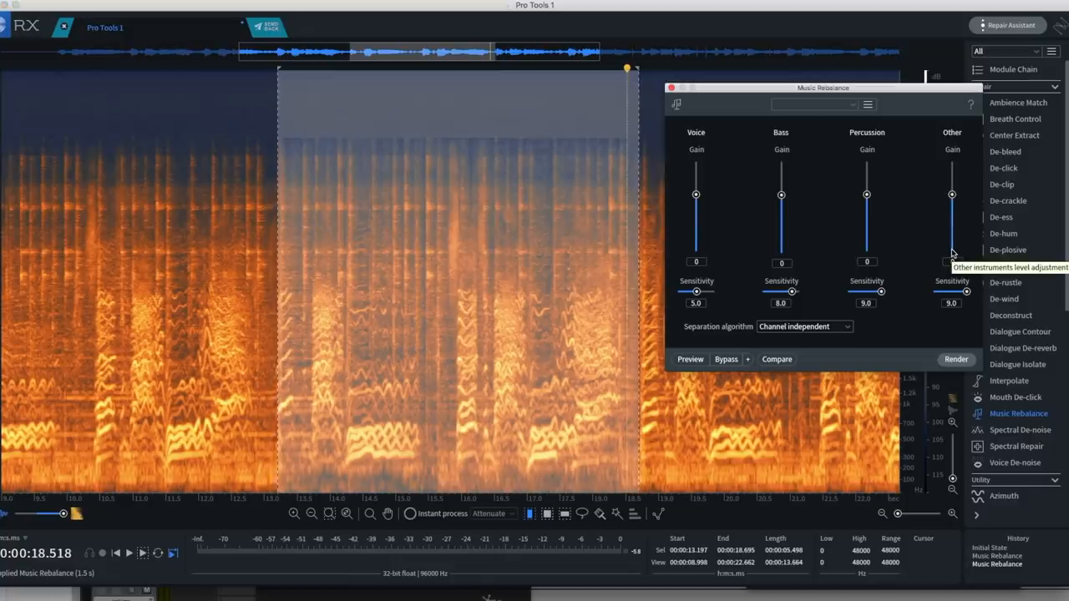
{"action": "mouse_move", "coordinate": [866, 194]}
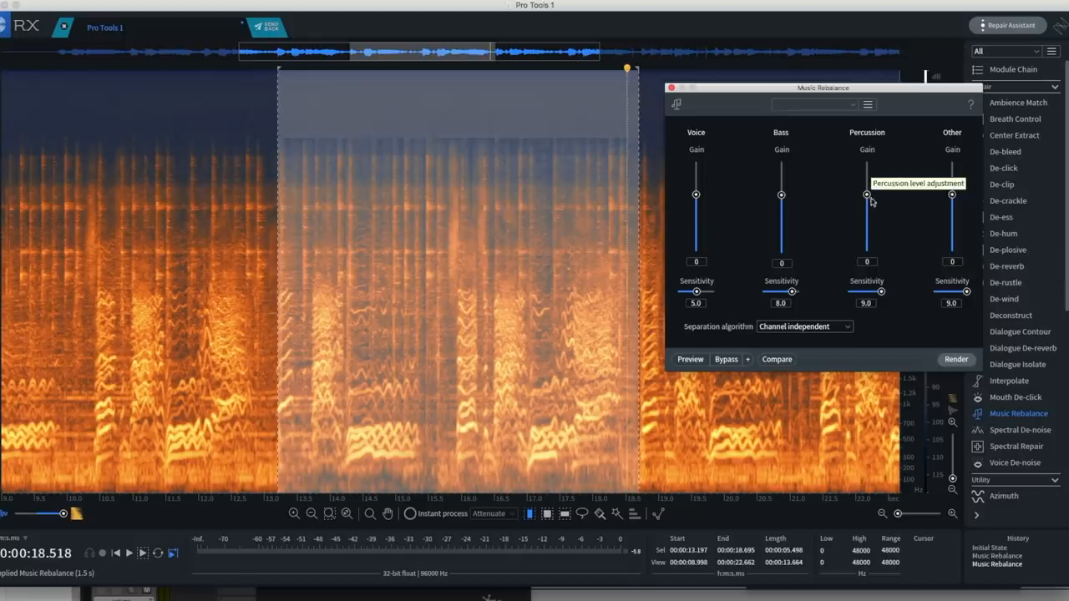
Step: Pull Percussion gain down to -Inf and render the percussion removal
{"action": "left_click_drag", "start_coordinate": [867, 194], "coordinate": [871, 226]}
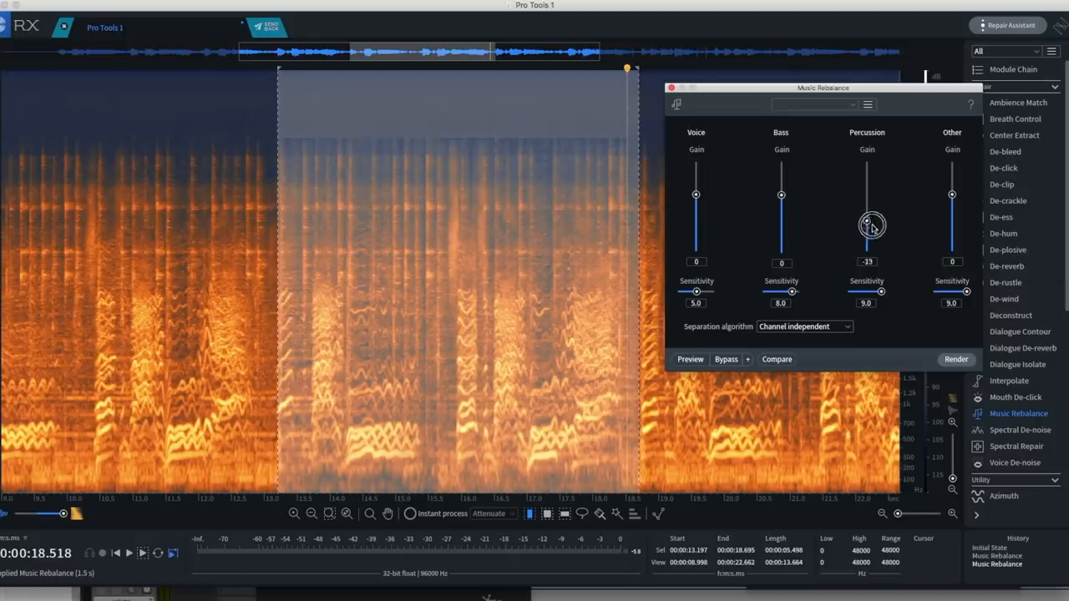
{"action": "left_click_drag", "start_coordinate": [867, 225], "coordinate": [867, 252]}
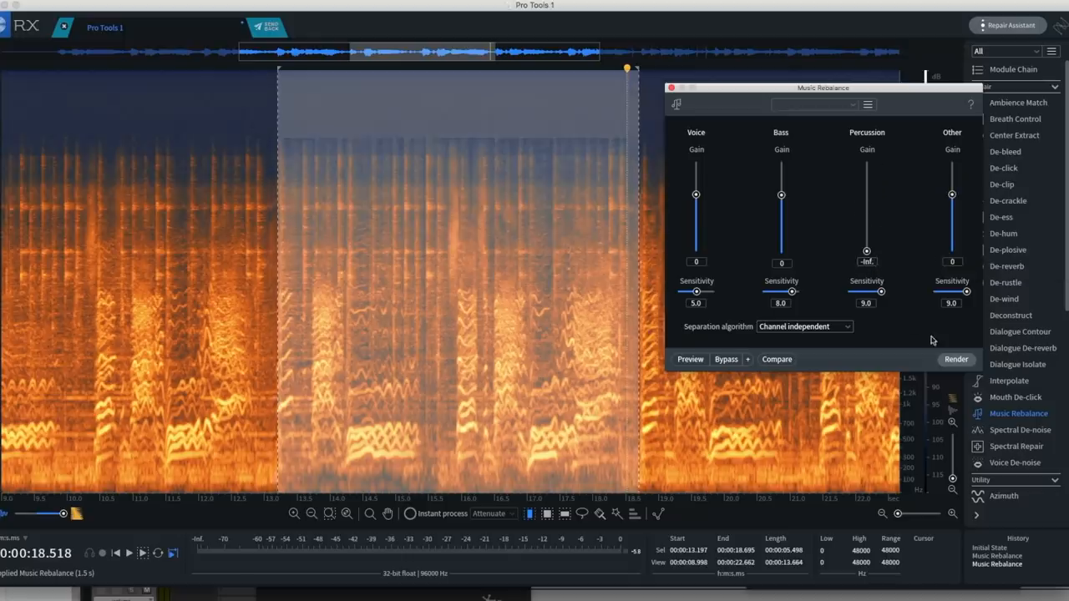
{"action": "left_click", "coordinate": [955, 359]}
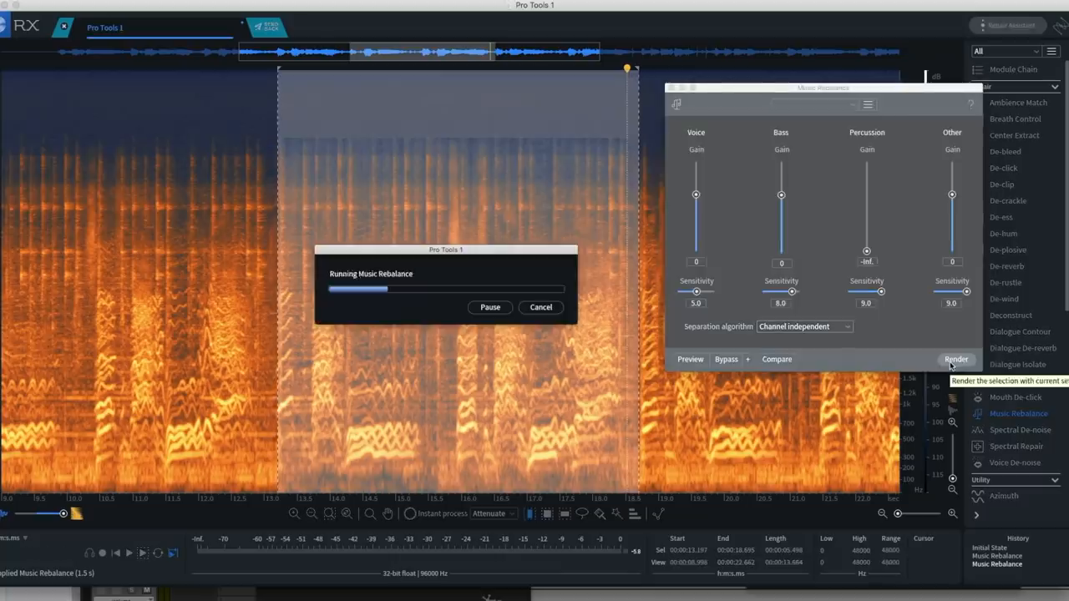